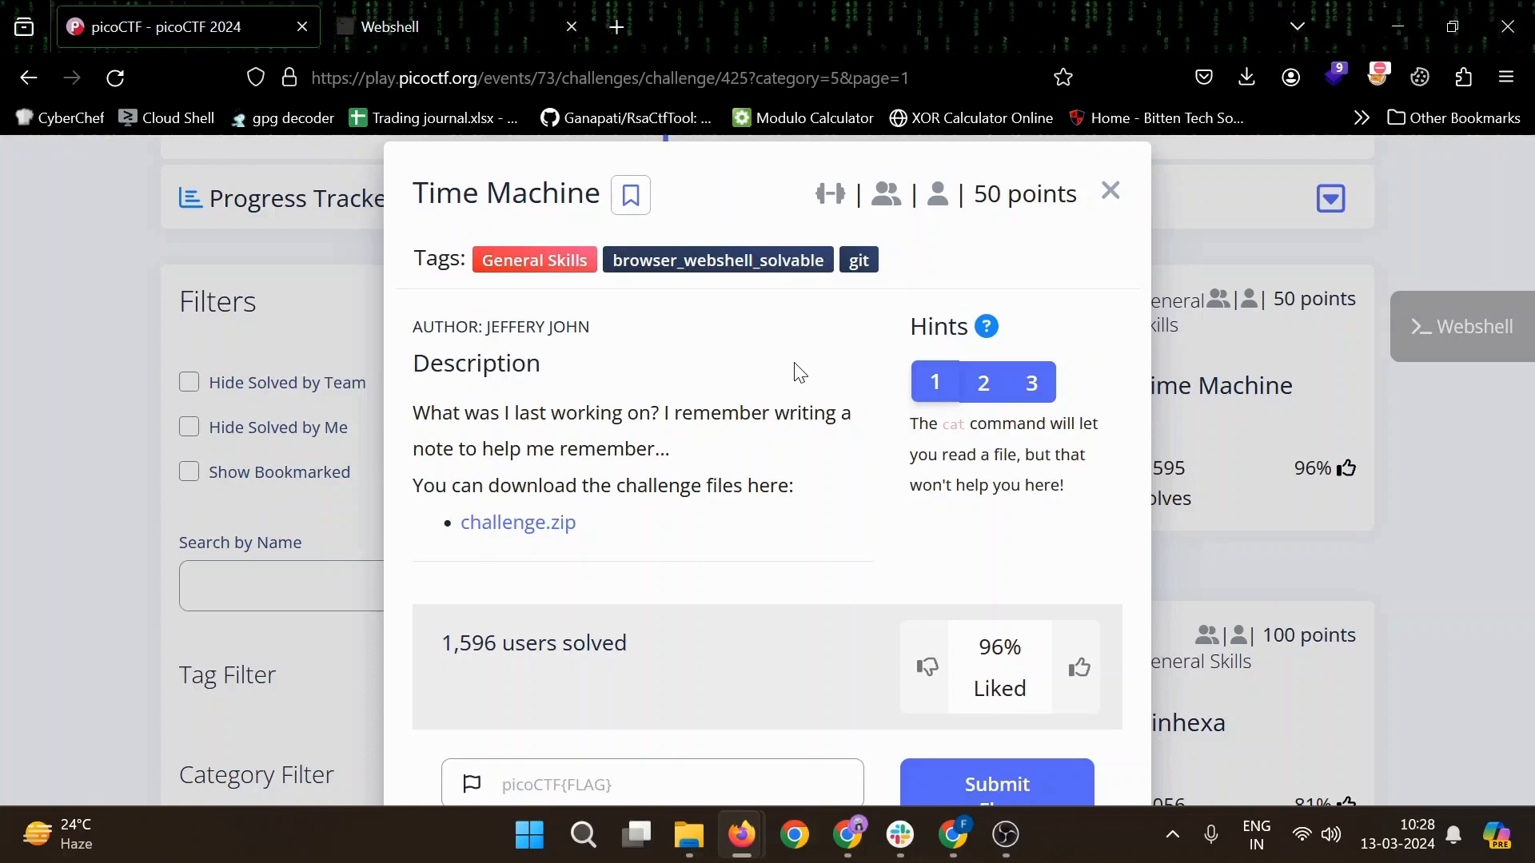
{"action": "mouse_move", "coordinate": [645, 353]}
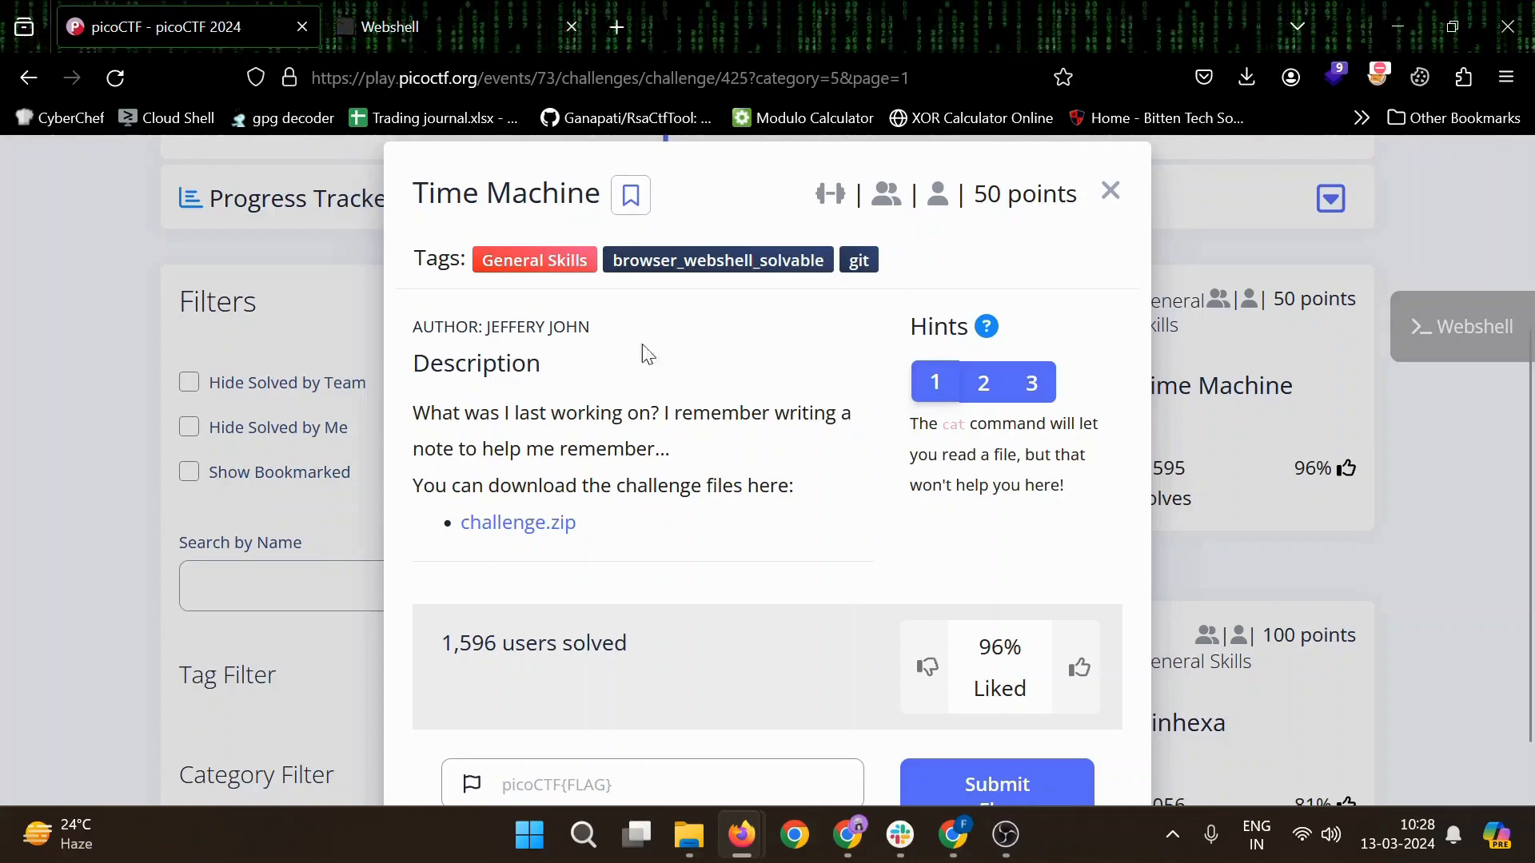
{"action": "mouse_move", "coordinate": [718, 259]}
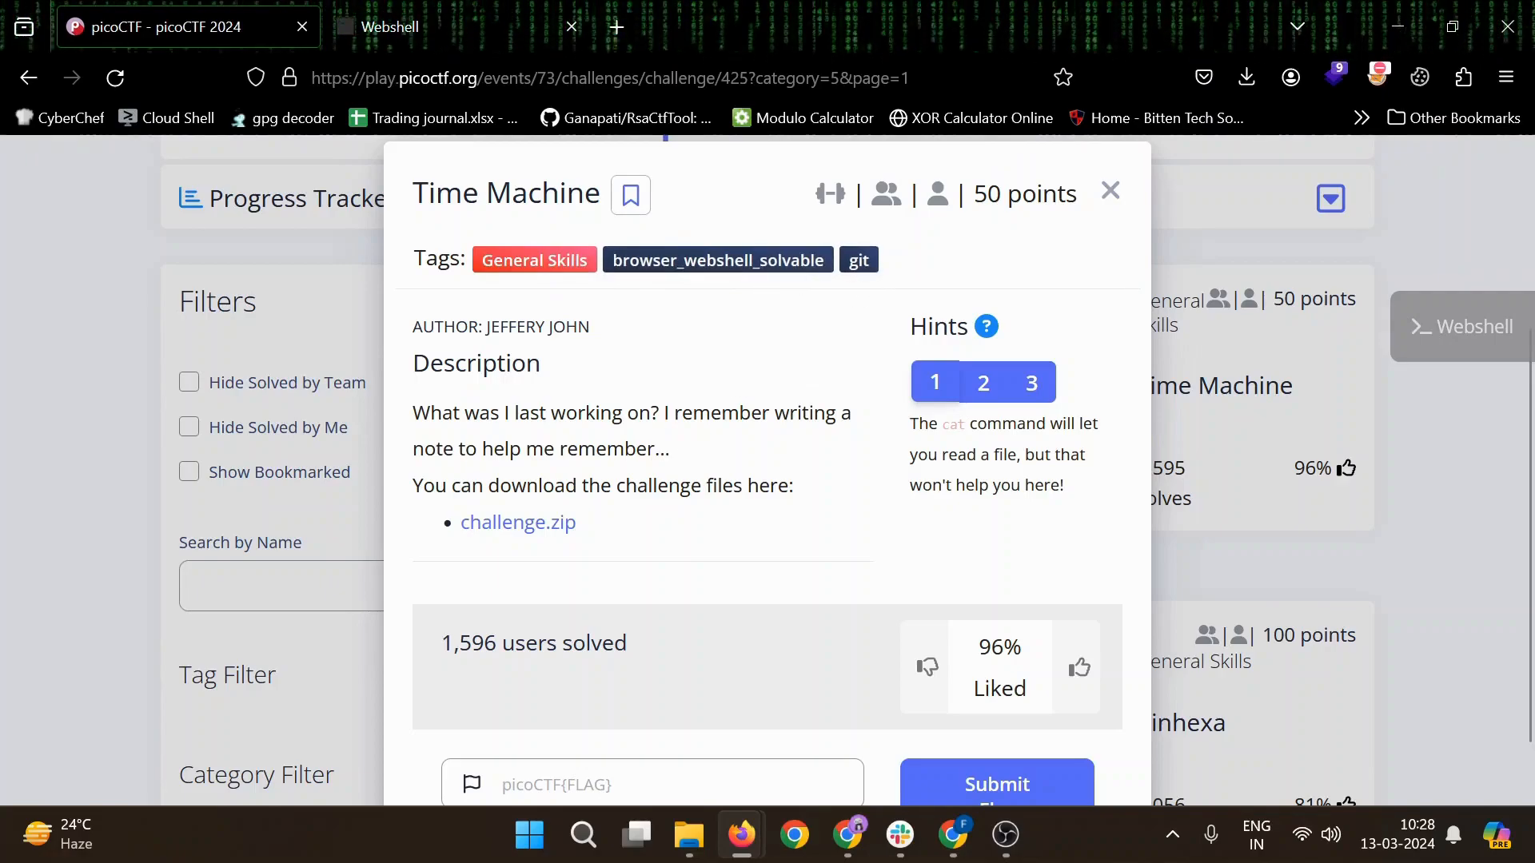
{"action": "mouse_move", "coordinate": [570, 439]}
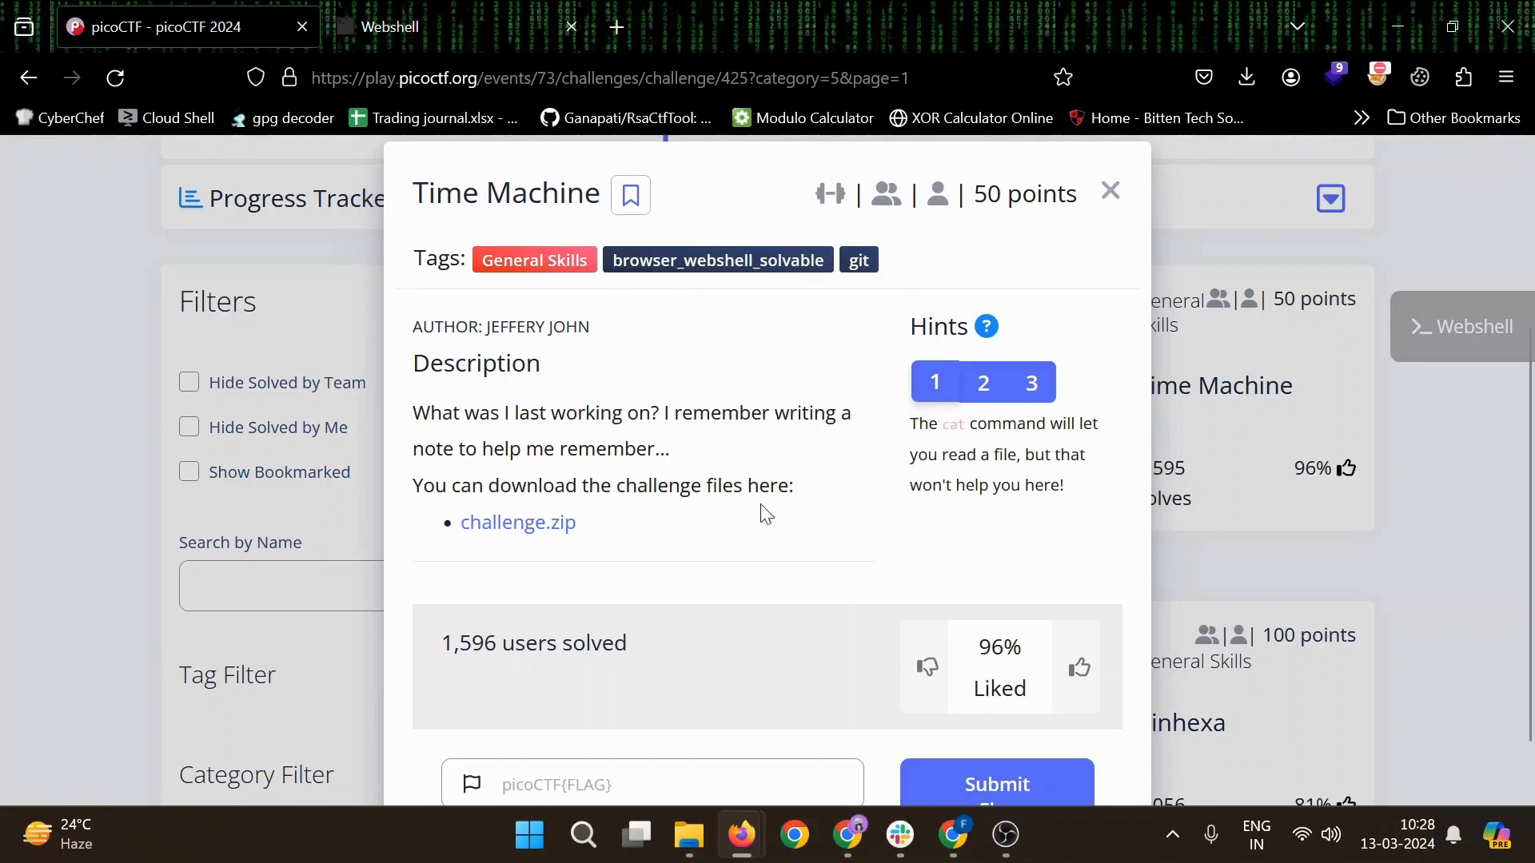
{"action": "mouse_move", "coordinate": [518, 522]}
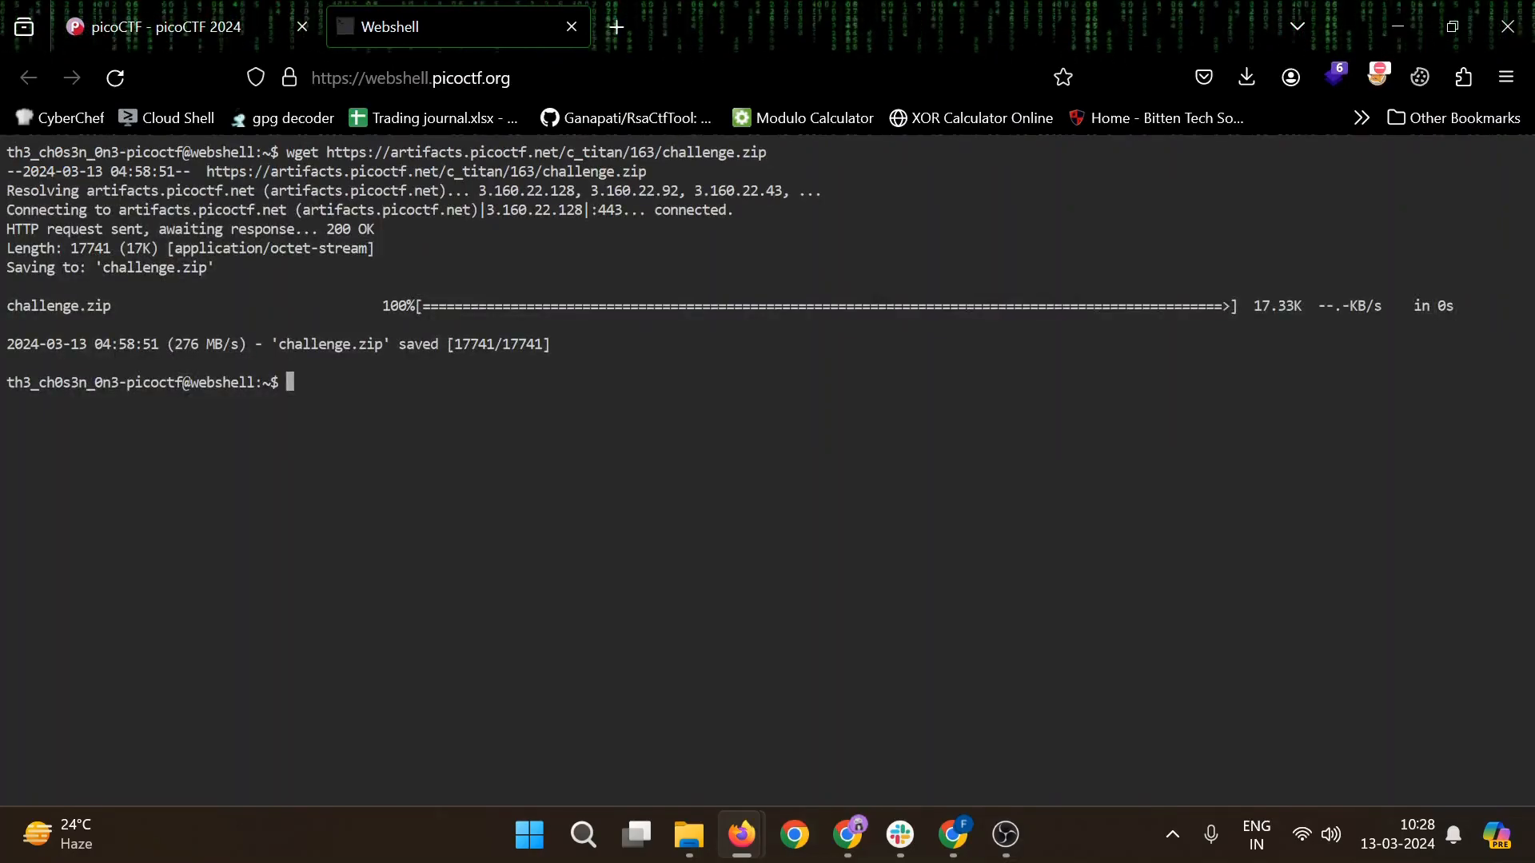
- Unzip challenge.zip, enter the drop-in/ folder and list its contents
{"action": "type", "text": "unzip chl"}
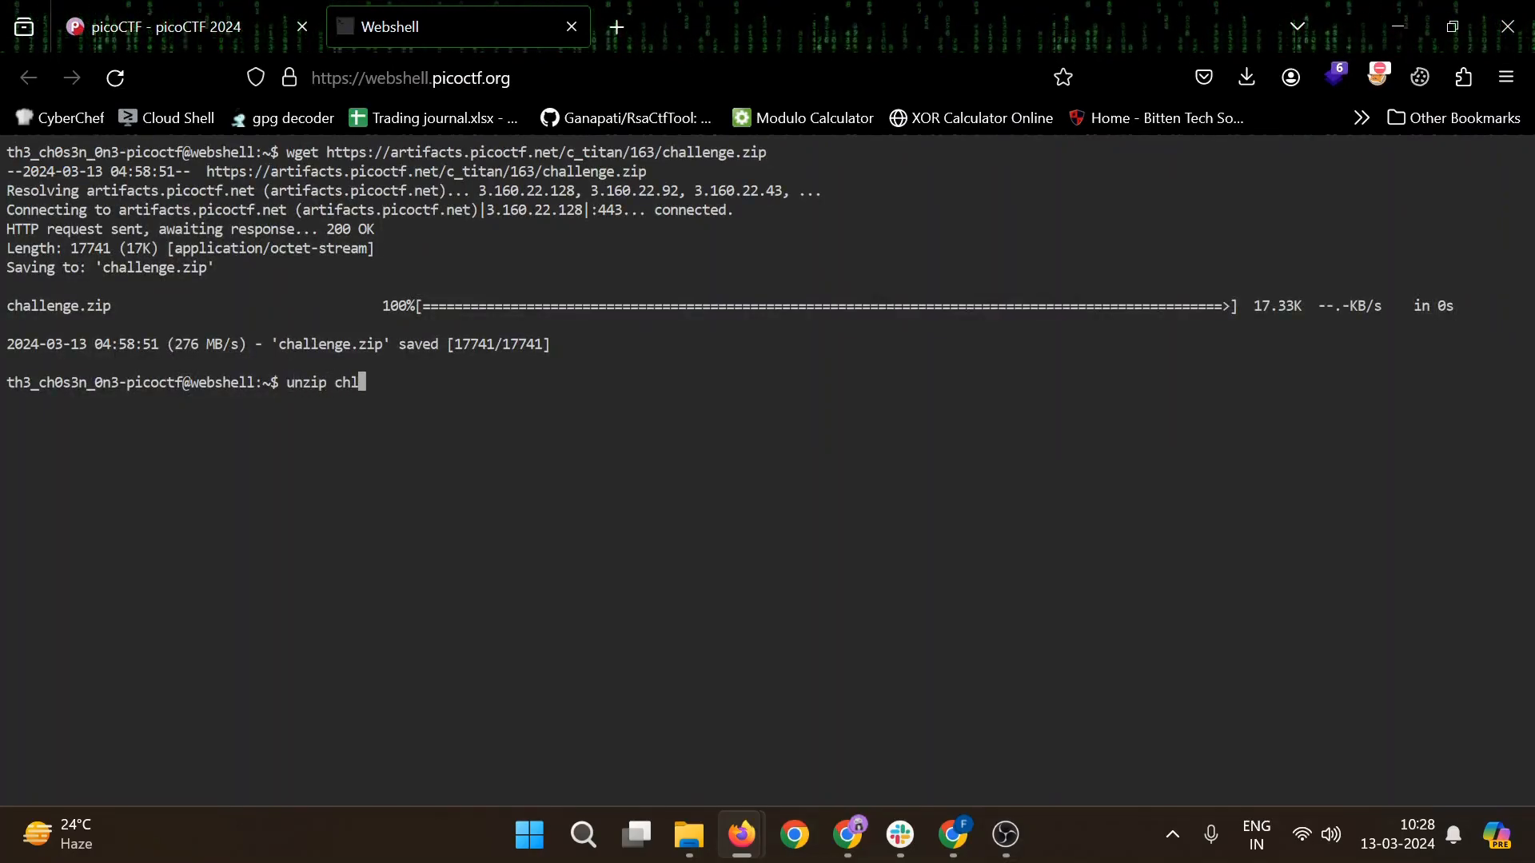
{"action": "key", "text": "Return"}
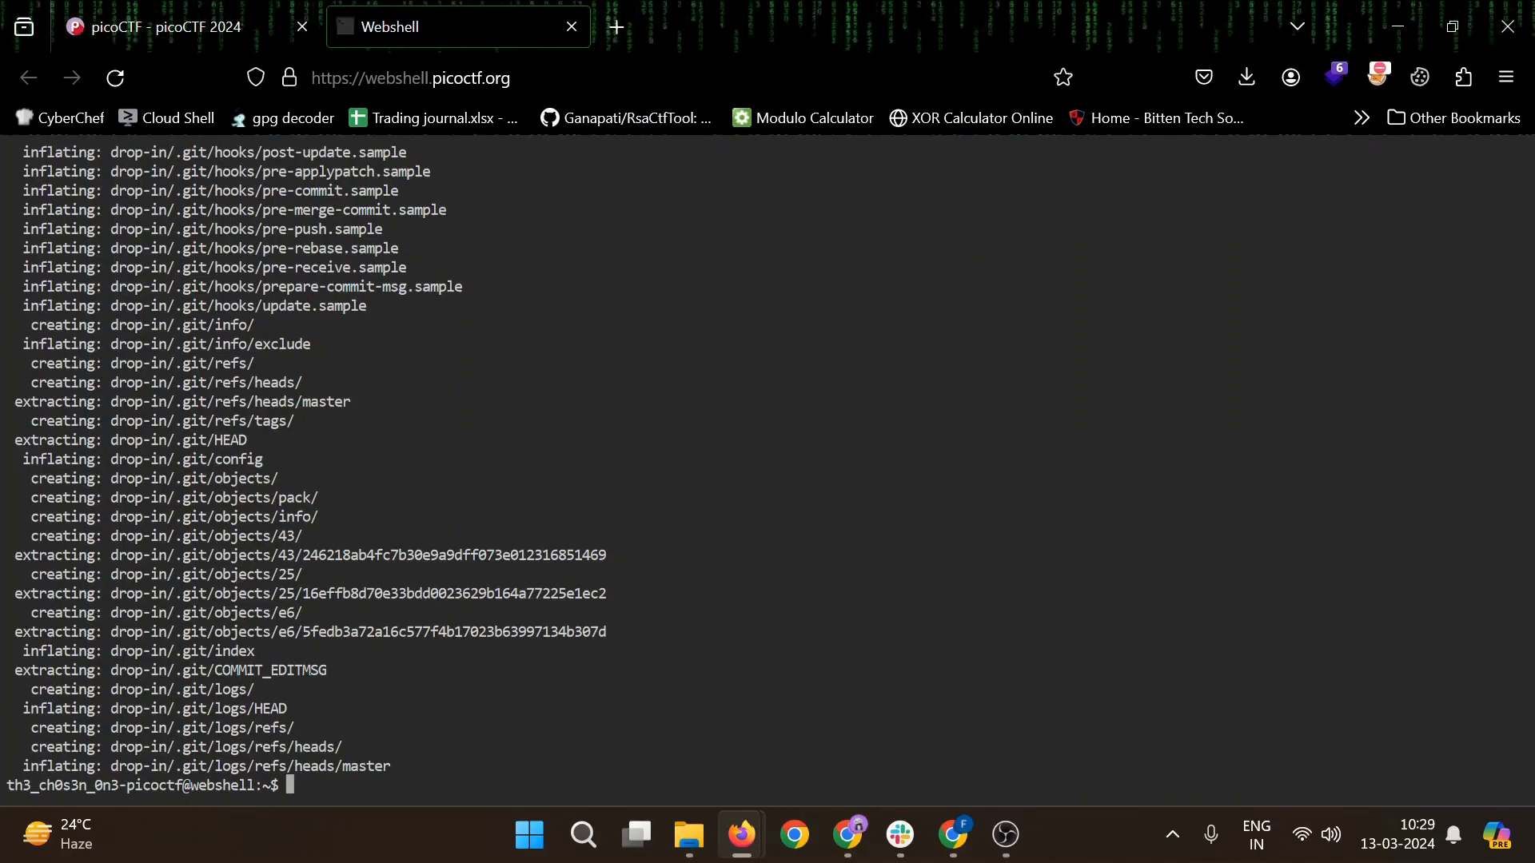
{"action": "type", "text": "cd drop-in/"}
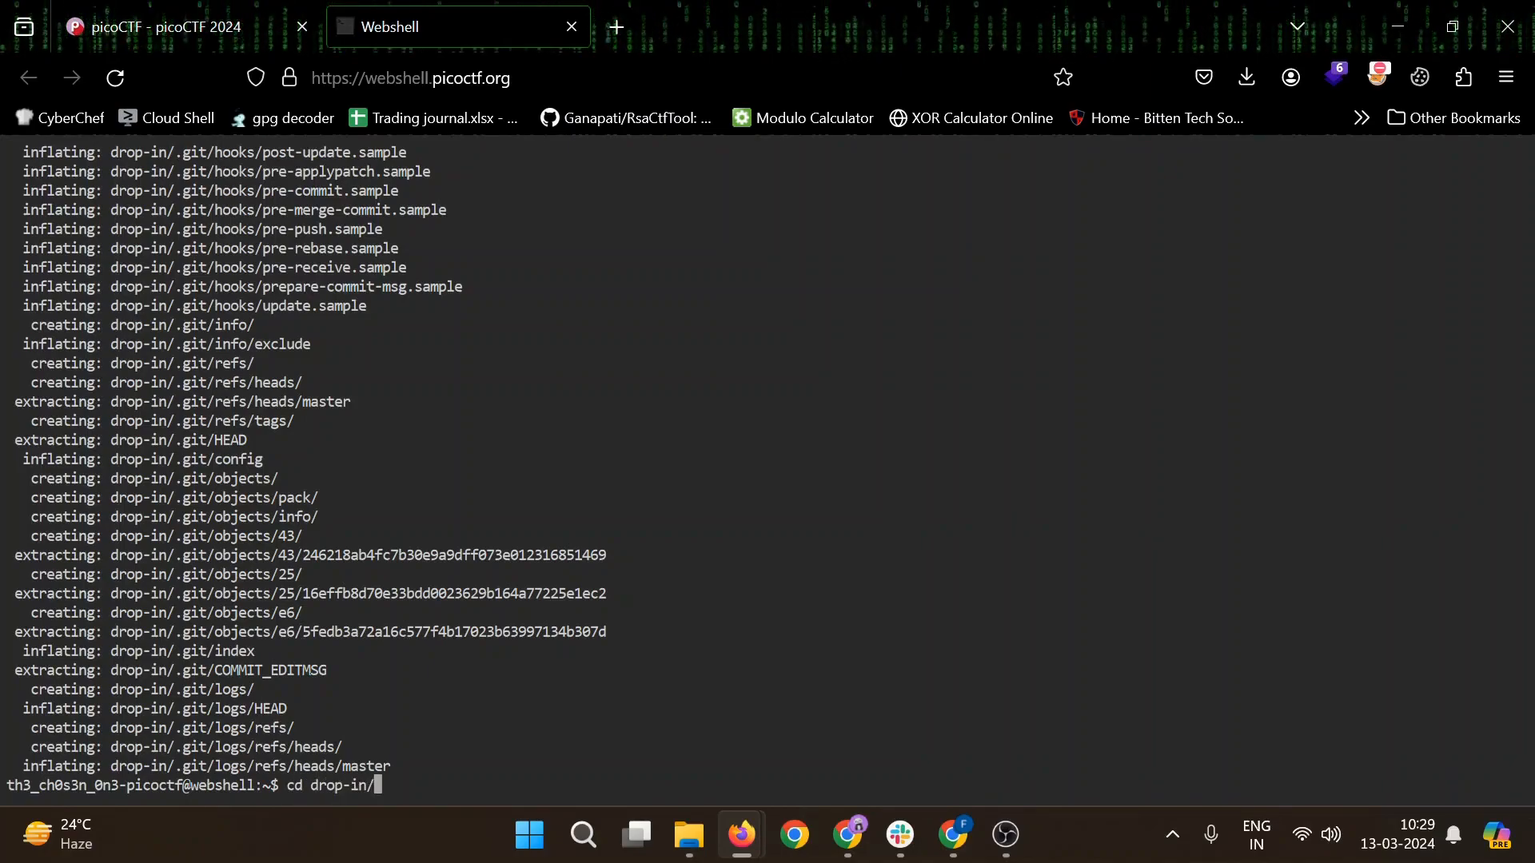
{"action": "type", "text": "ls -l"}
{"action": "type", "text": "c"}
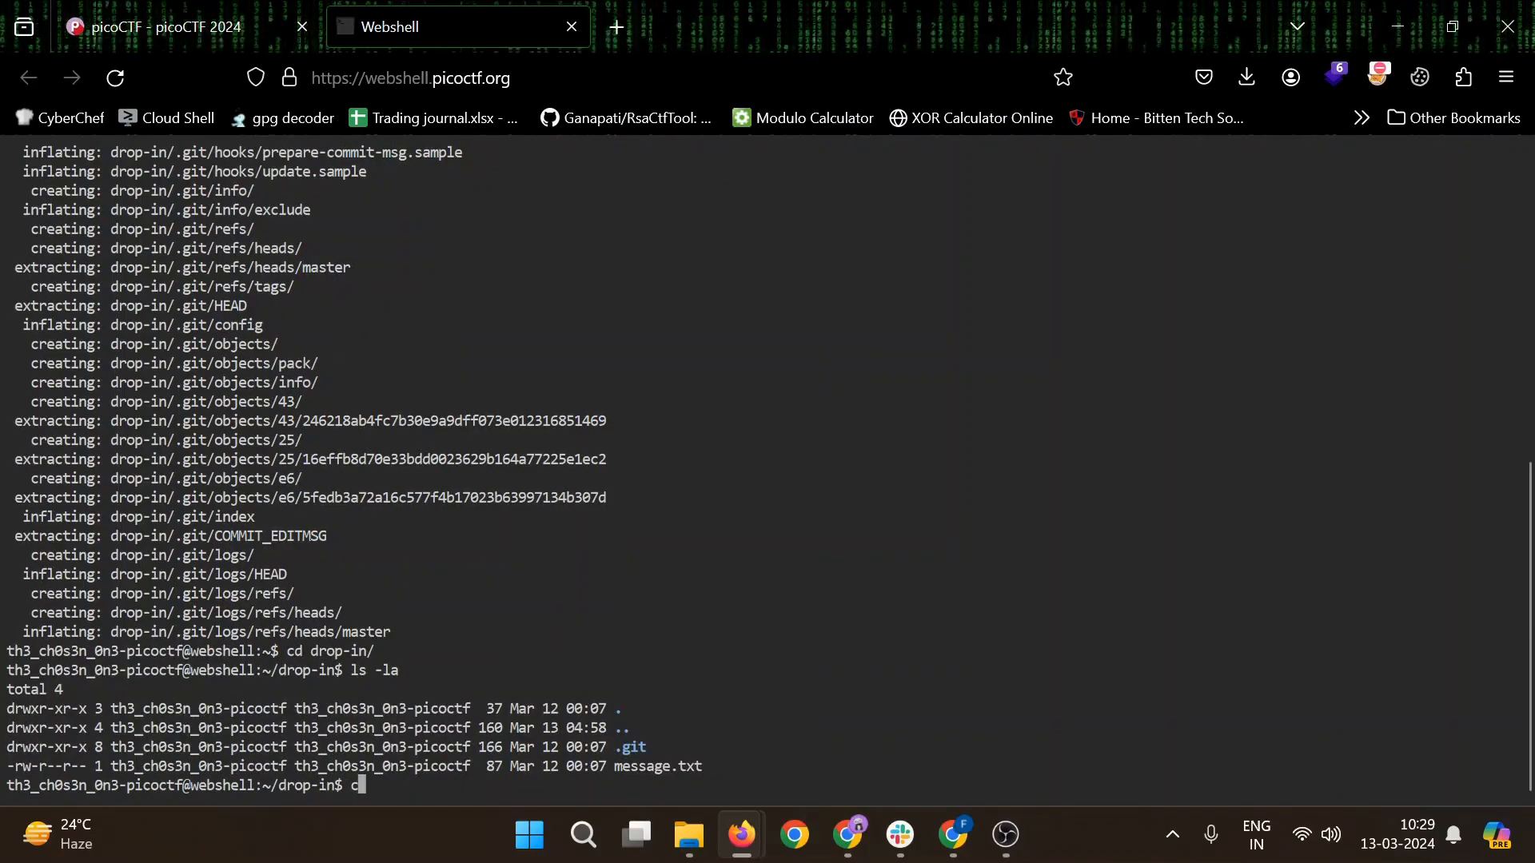
- Read message.txt, which points to the commit history, and start a git command
{"action": "type", "text": "at message.txt"}
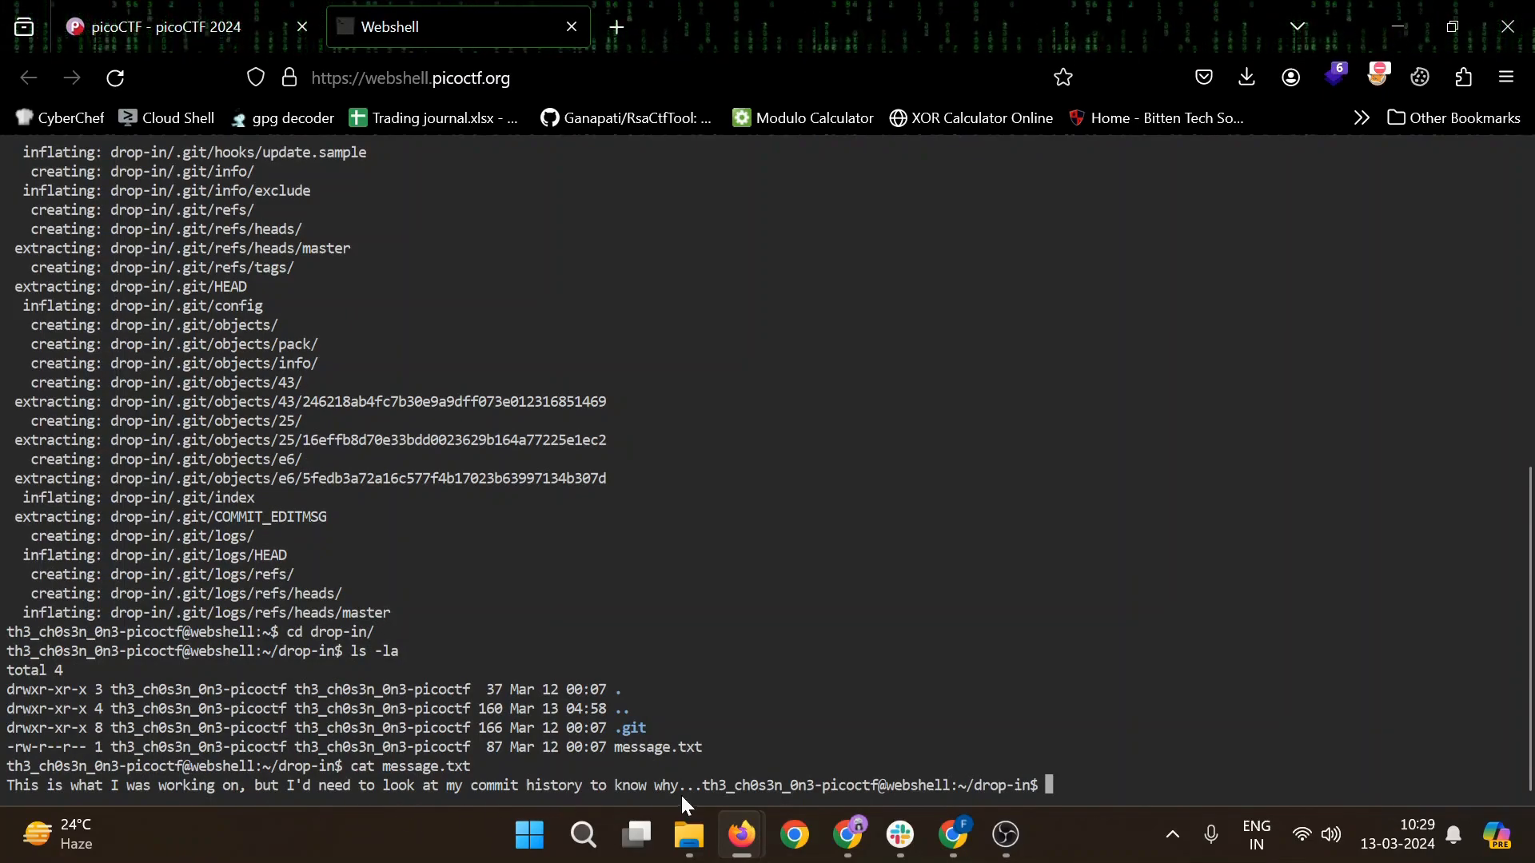
{"action": "type", "text": "g"}
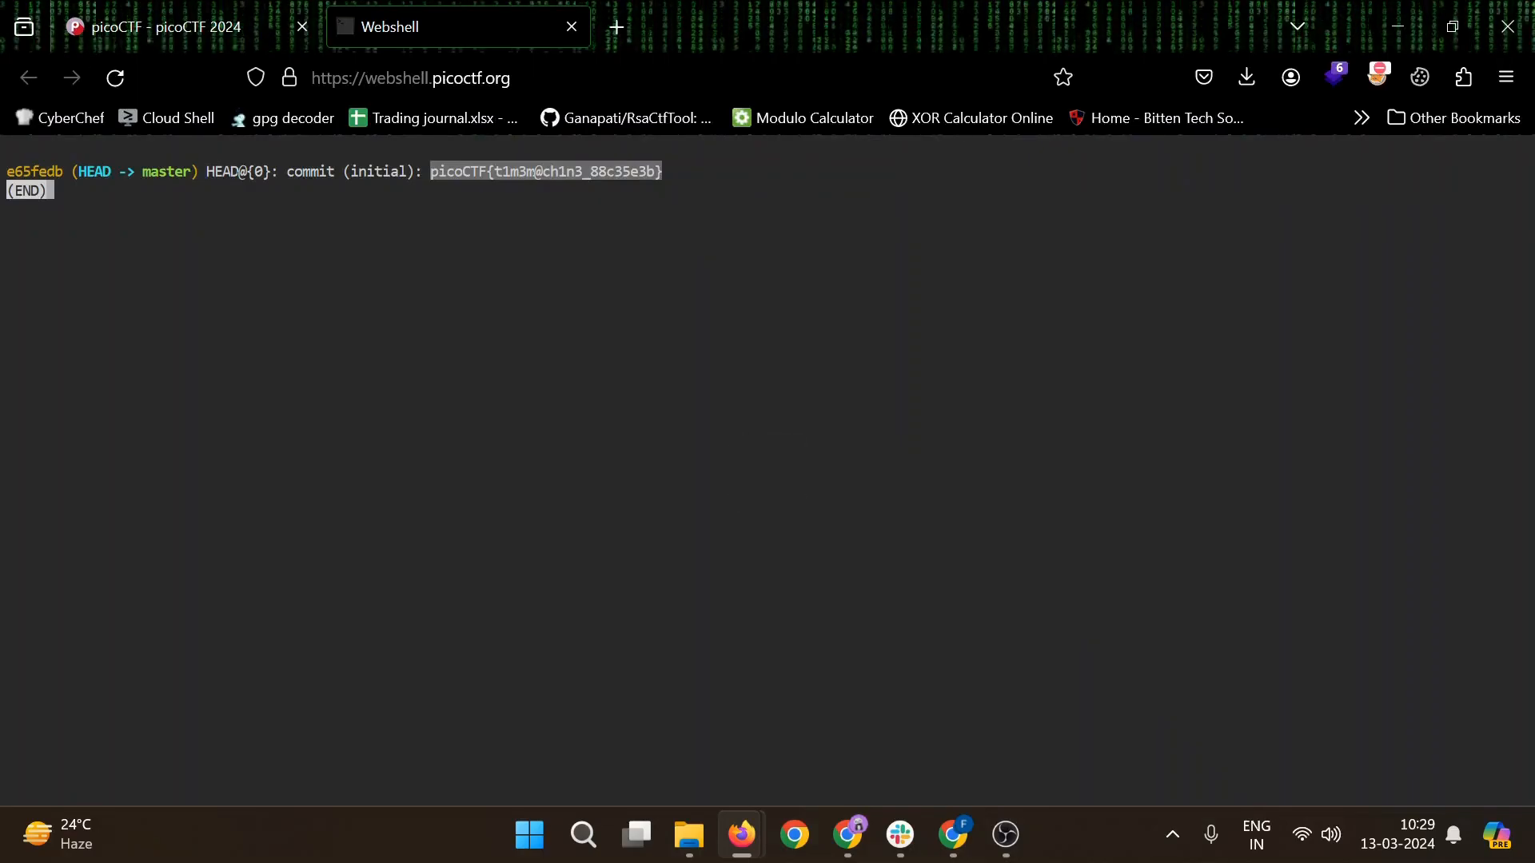
{"action": "left_click", "coordinate": [176, 26]}
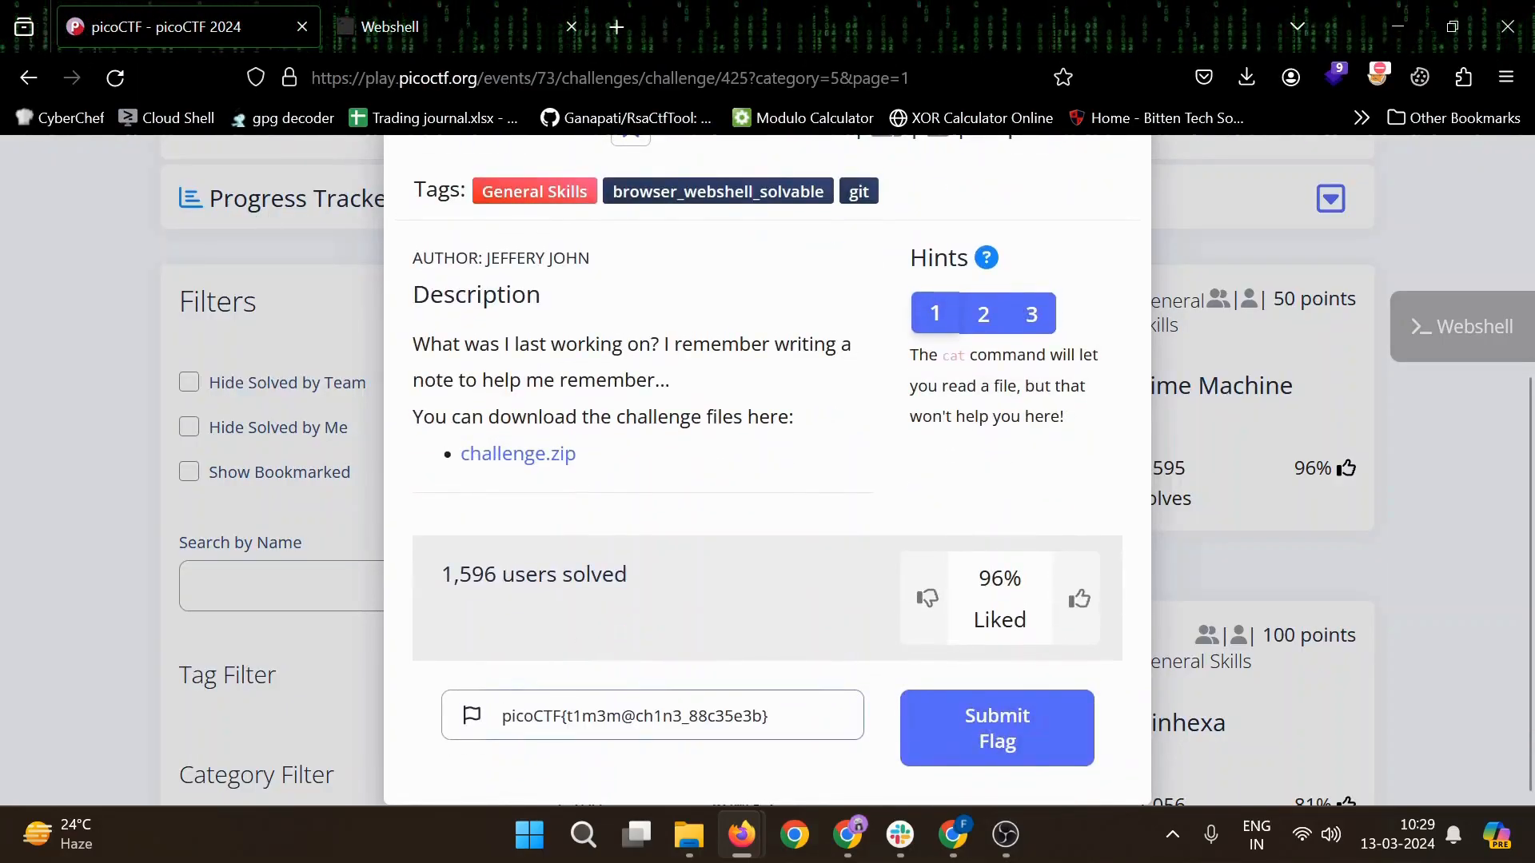
- Submit the pasted Time Machine flag for 50 points
{"action": "left_click", "coordinate": [996, 727]}
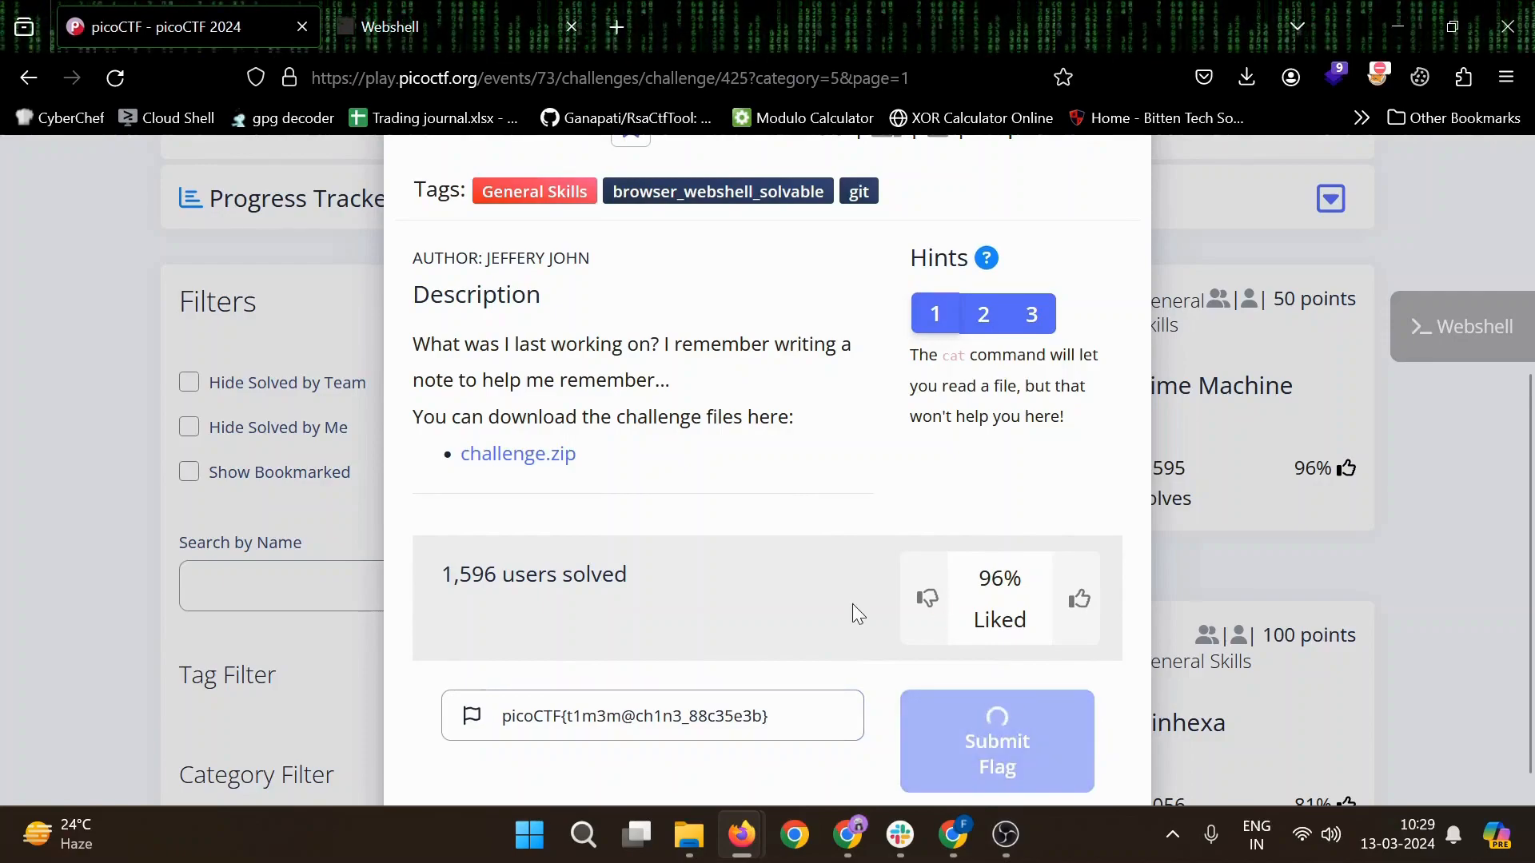
{"action": "left_click", "coordinate": [997, 741]}
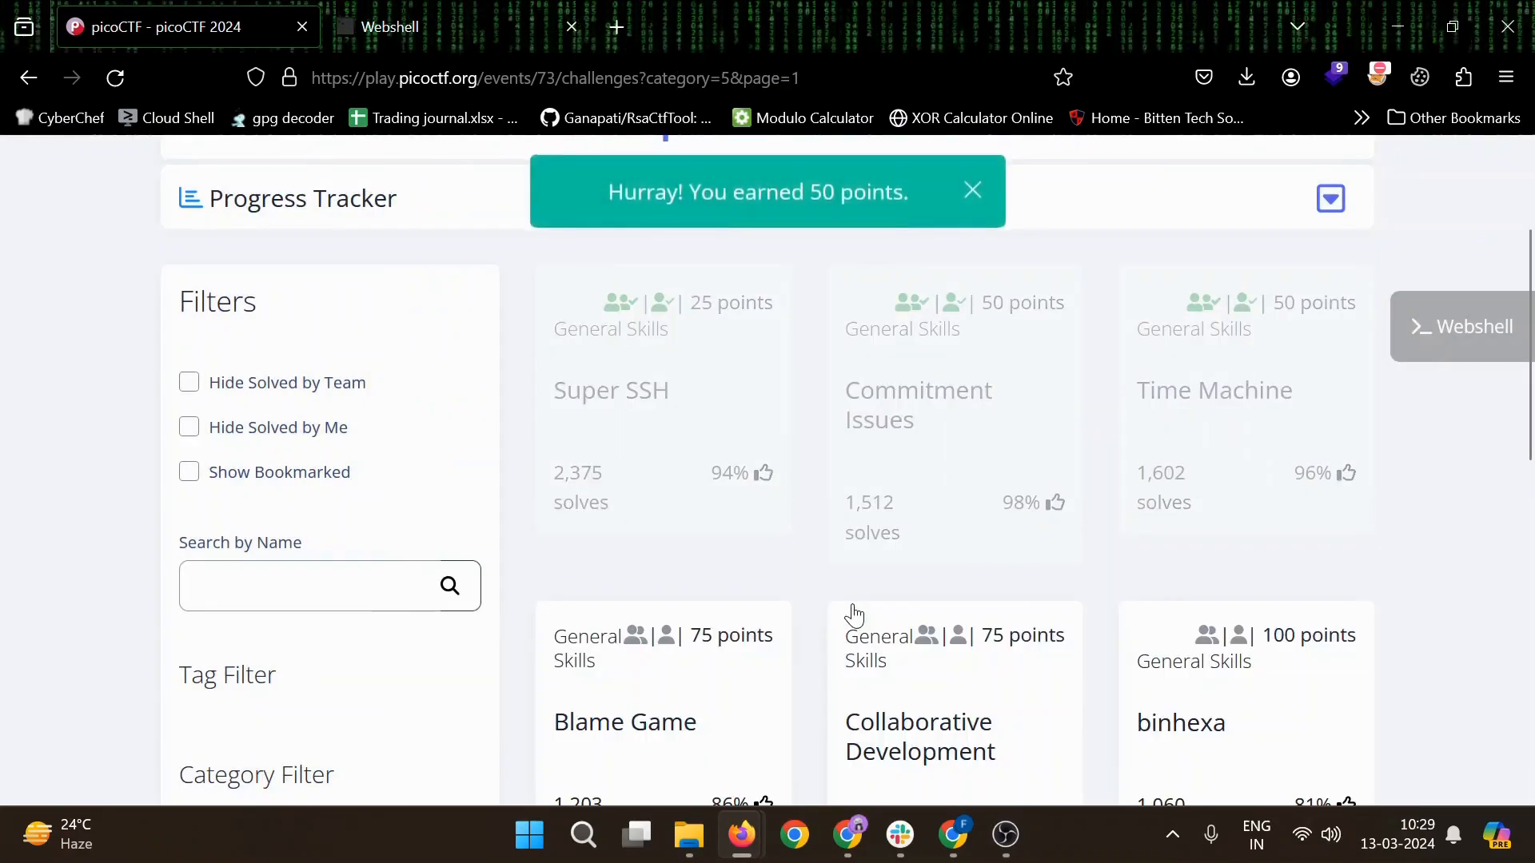